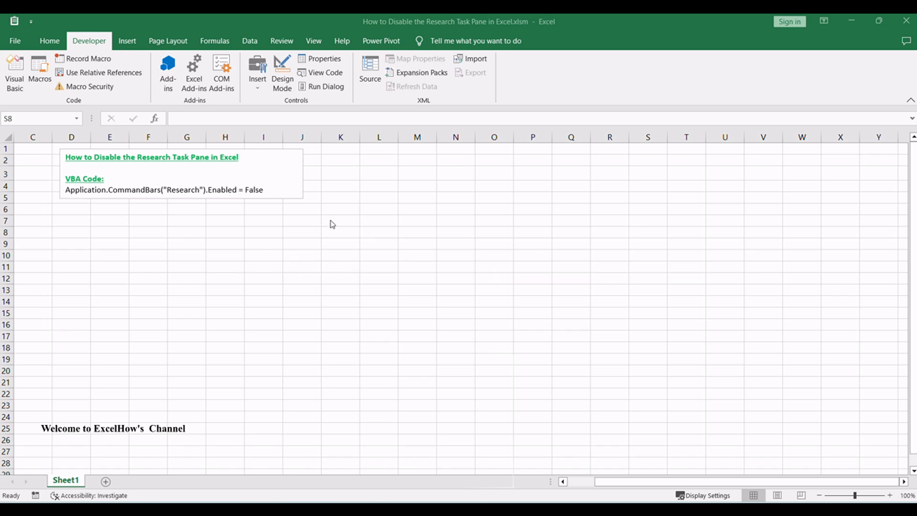
- Alt+click worksheet cells so the Research task pane appears beside the sheet
{"action": "left_click", "coordinate": [648, 232]}
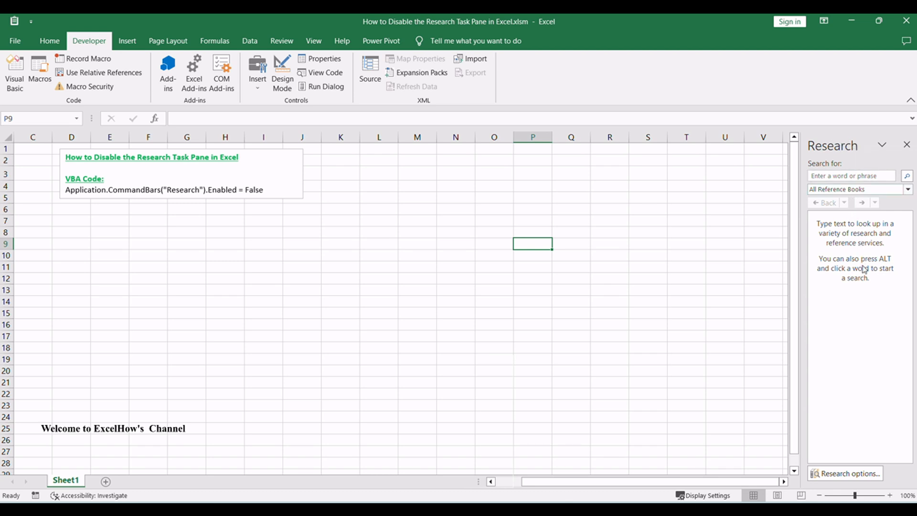
{"action": "mouse_move", "coordinate": [735, 360]}
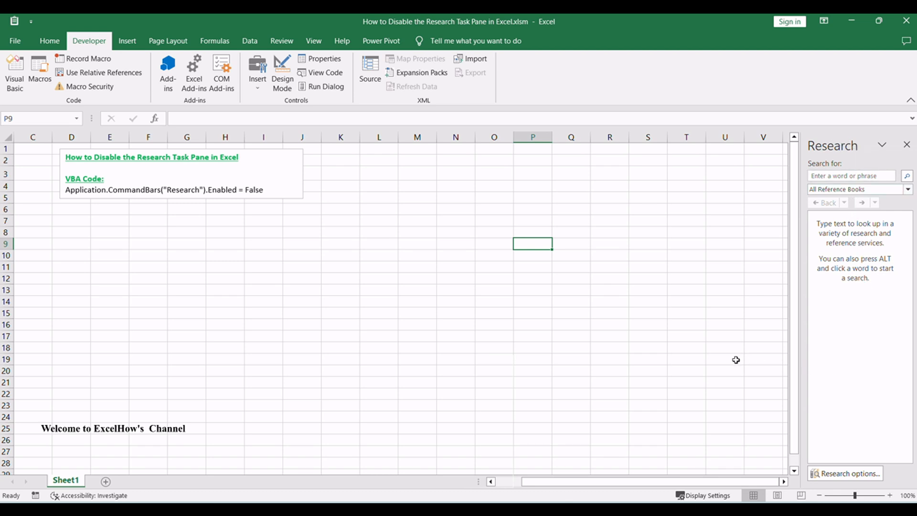
{"action": "mouse_move", "coordinate": [574, 330]}
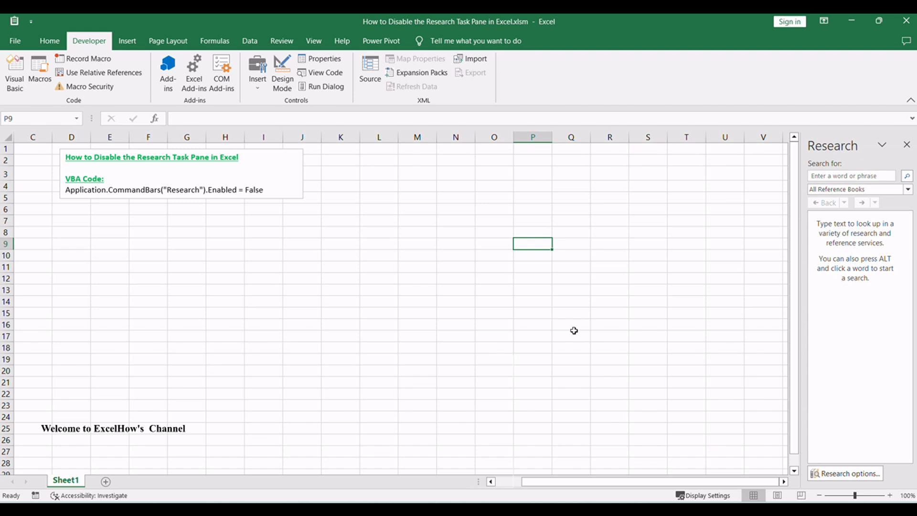
{"action": "left_click", "coordinate": [532, 312]}
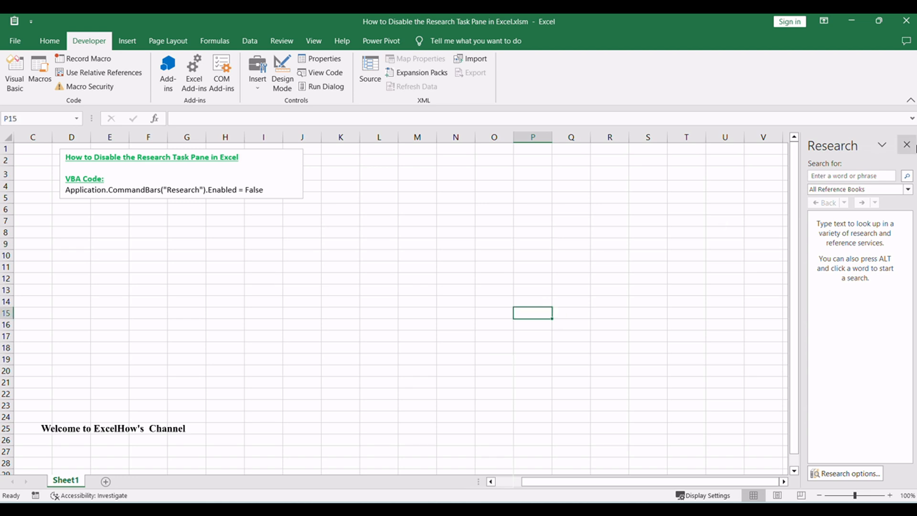
{"action": "left_click", "coordinate": [570, 278]}
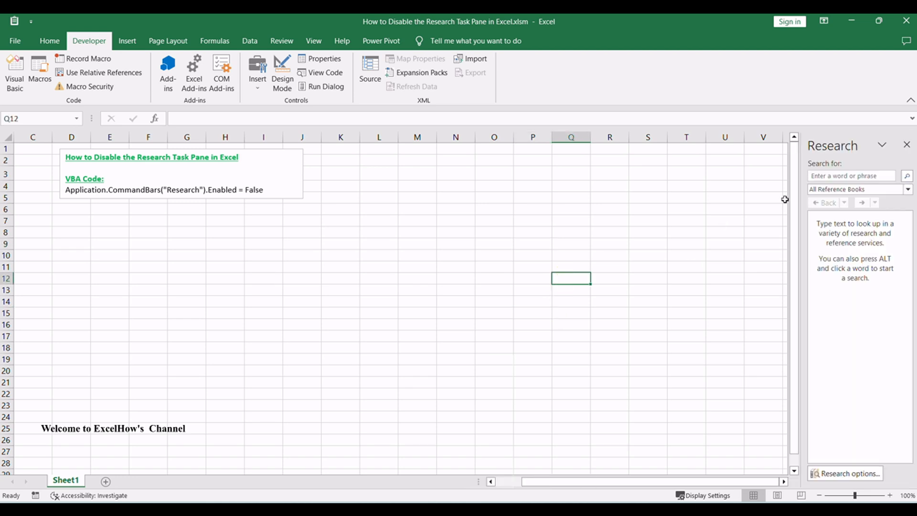
- Close the Research task pane with its X and return focus to the worksheet
{"action": "left_click", "coordinate": [907, 144]}
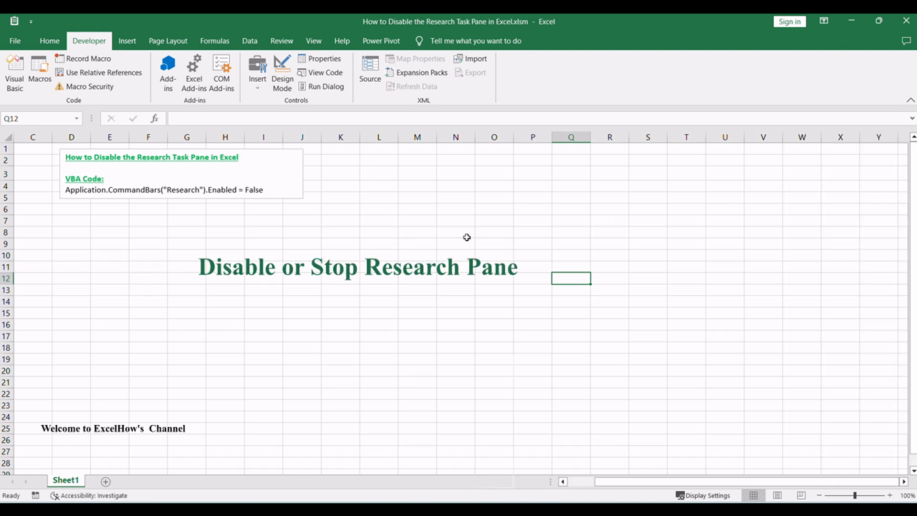
{"action": "left_click", "coordinate": [455, 232]}
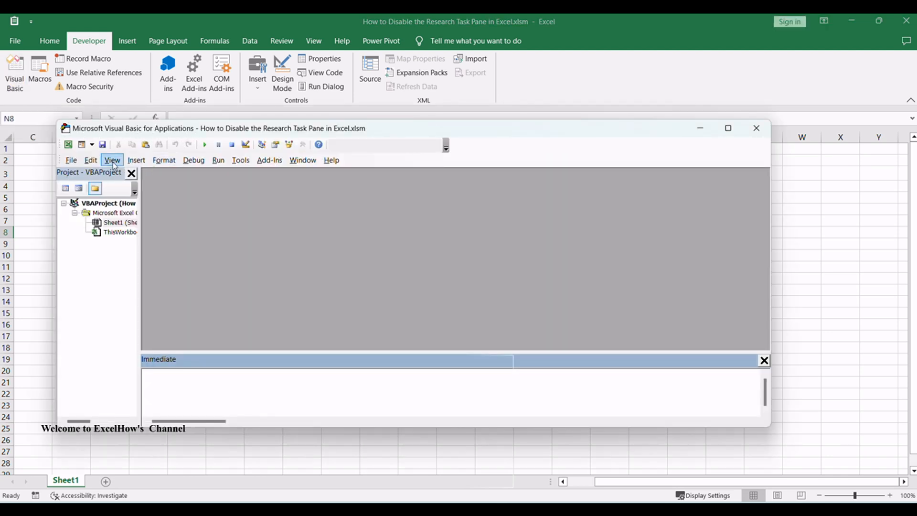
- Run Application.CommandBars("Research").Enabled = False in the Immediate window, then close the VBA editor
{"action": "left_click", "coordinate": [112, 160]}
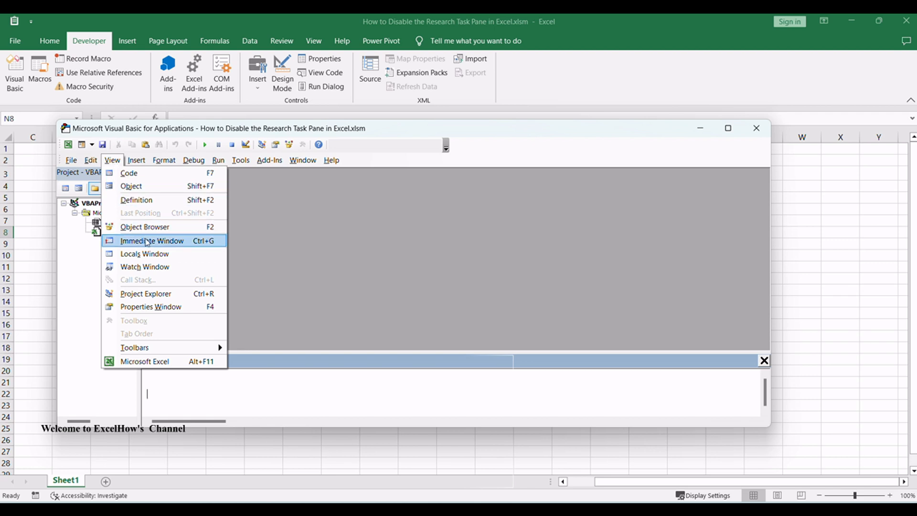
{"action": "left_click", "coordinate": [152, 240]}
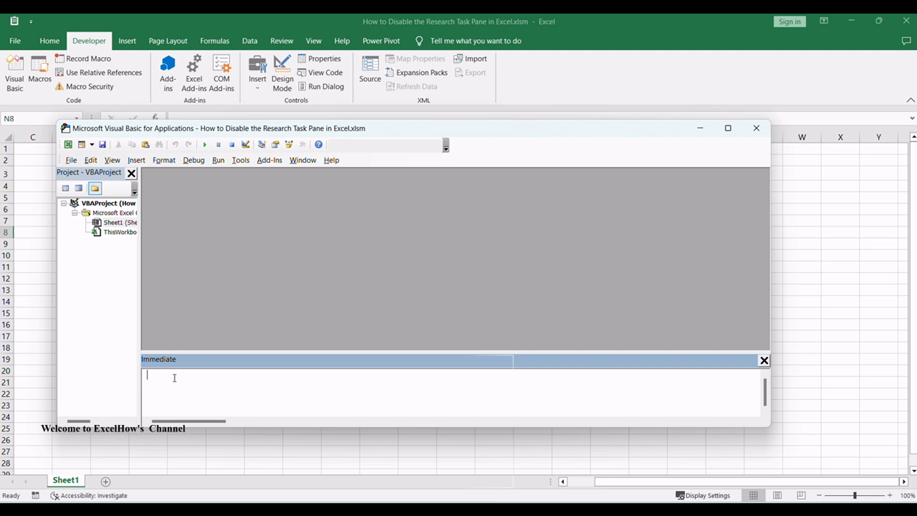
{"action": "mouse_move", "coordinate": [230, 379]}
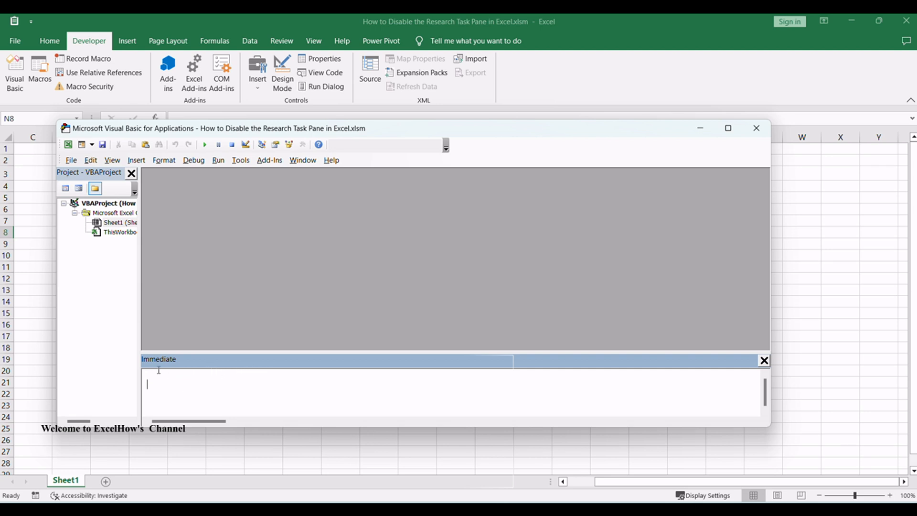
{"action": "type", "text": "Application.CommandBars(\"Research\").Enabled = False"}
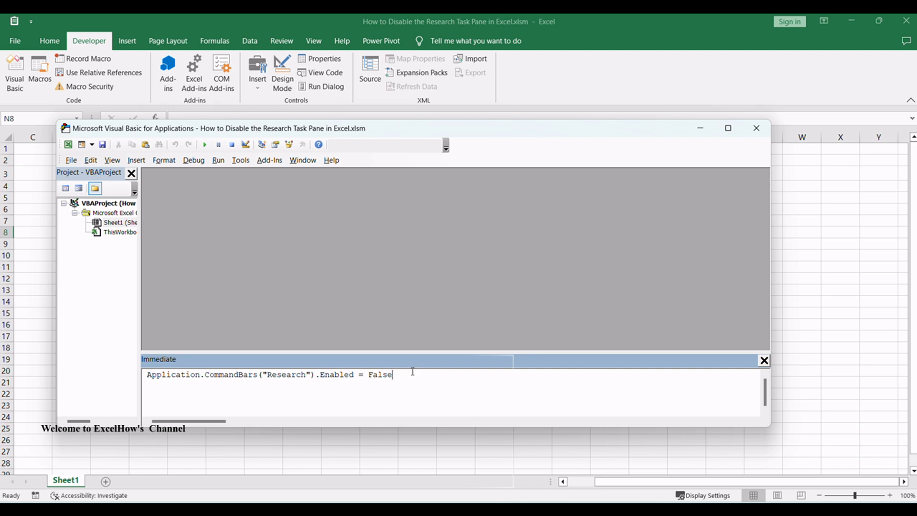
{"action": "key", "text": "Return"}
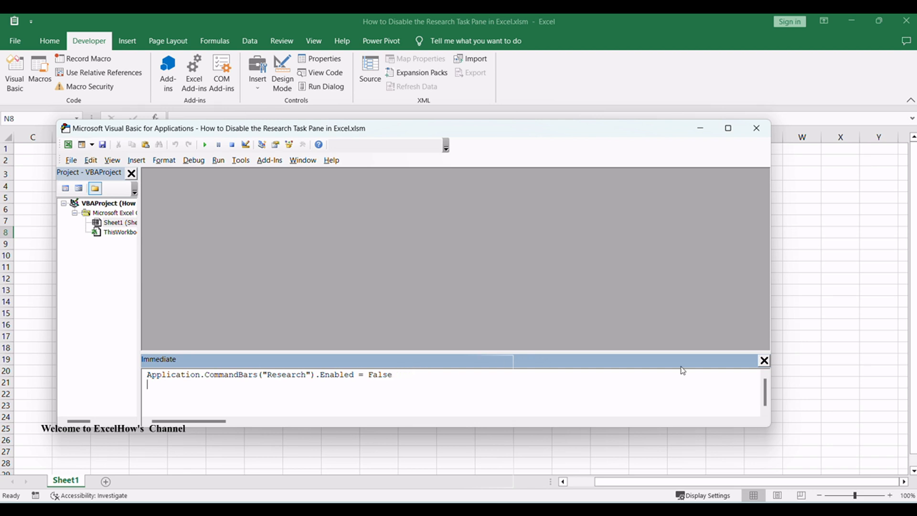
{"action": "left_click", "coordinate": [755, 127]}
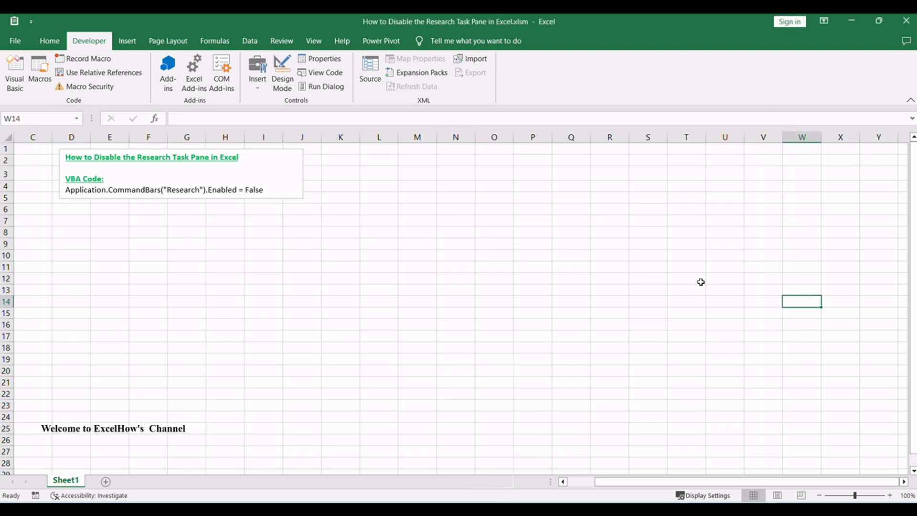
{"action": "left_click", "coordinate": [455, 210]}
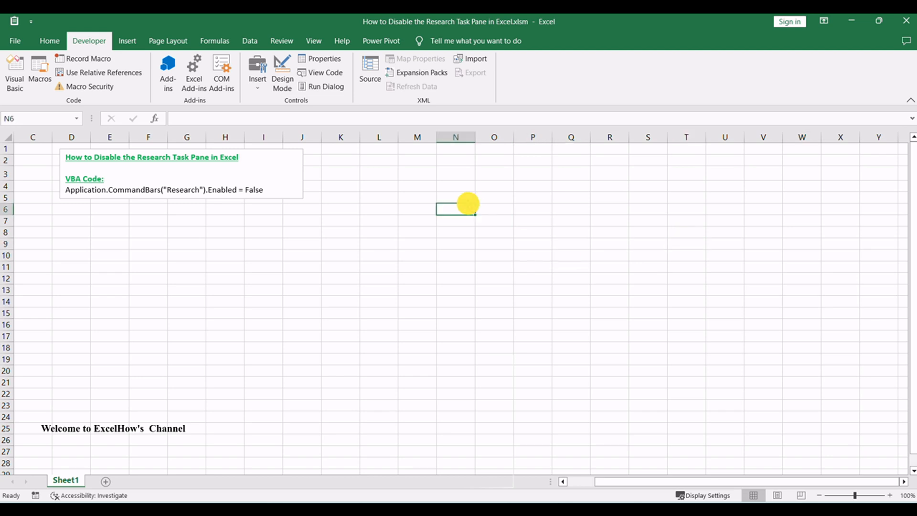
{"action": "left_click", "coordinate": [686, 244]}
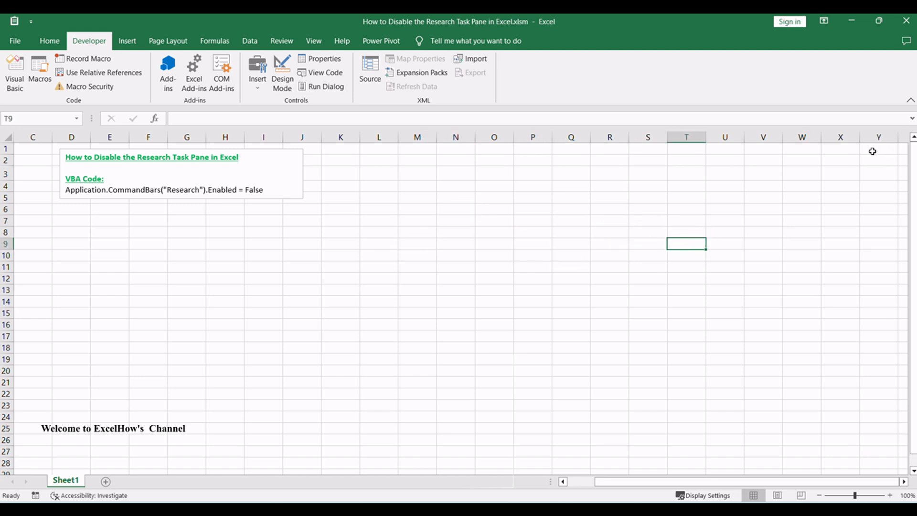
{"action": "mouse_move", "coordinate": [565, 273]}
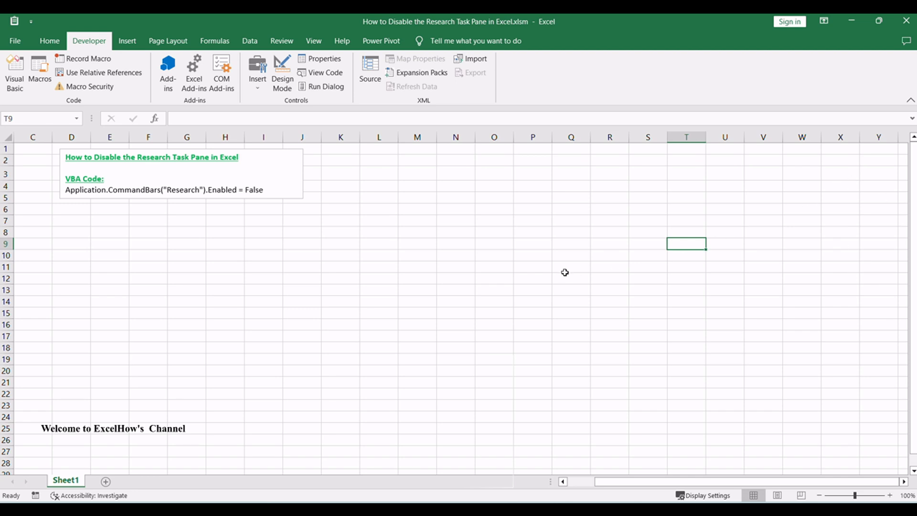
{"action": "left_click", "coordinate": [570, 267]}
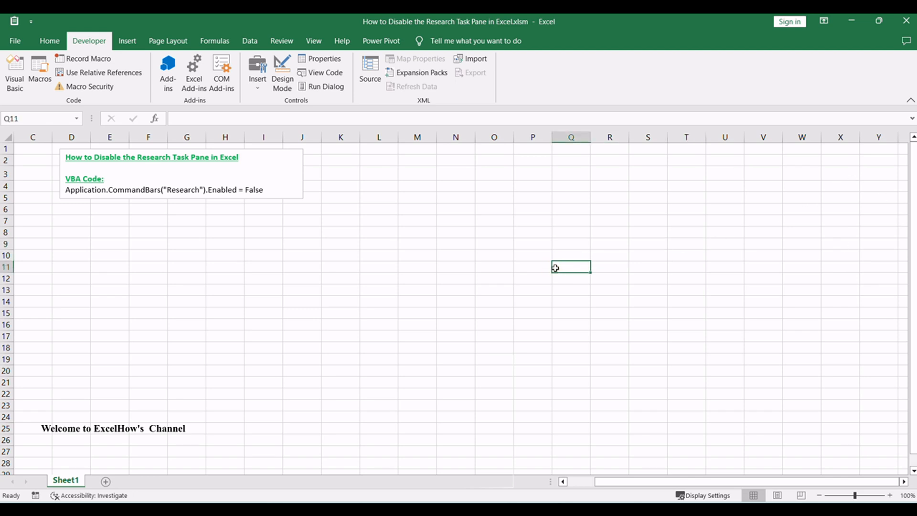